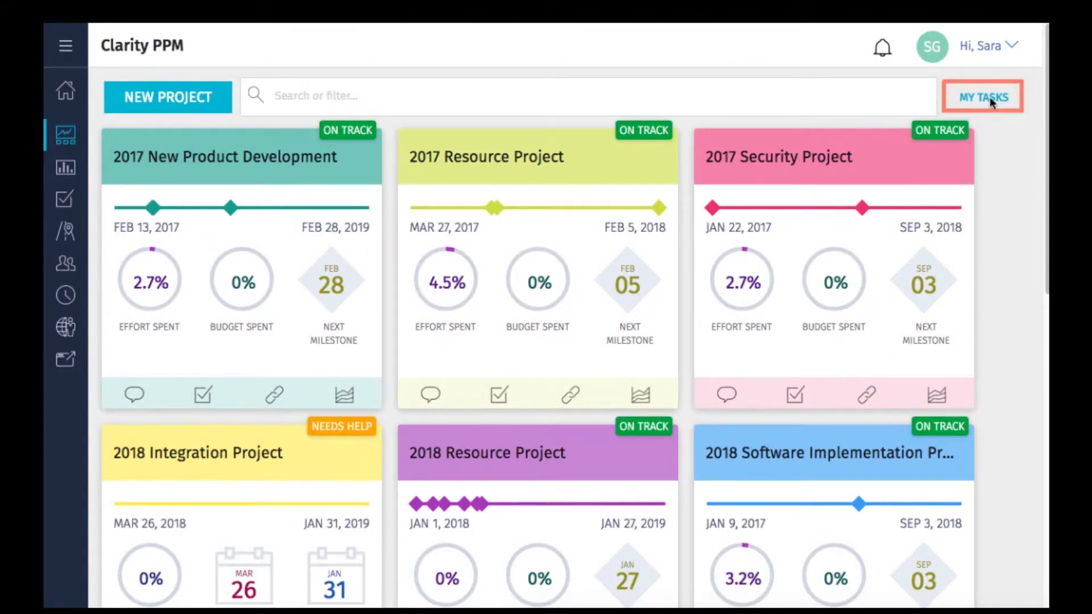
Switch from the projects dashboard to My Tasks, listing tasks across all projects.
{"action": "left_click", "coordinate": [983, 96]}
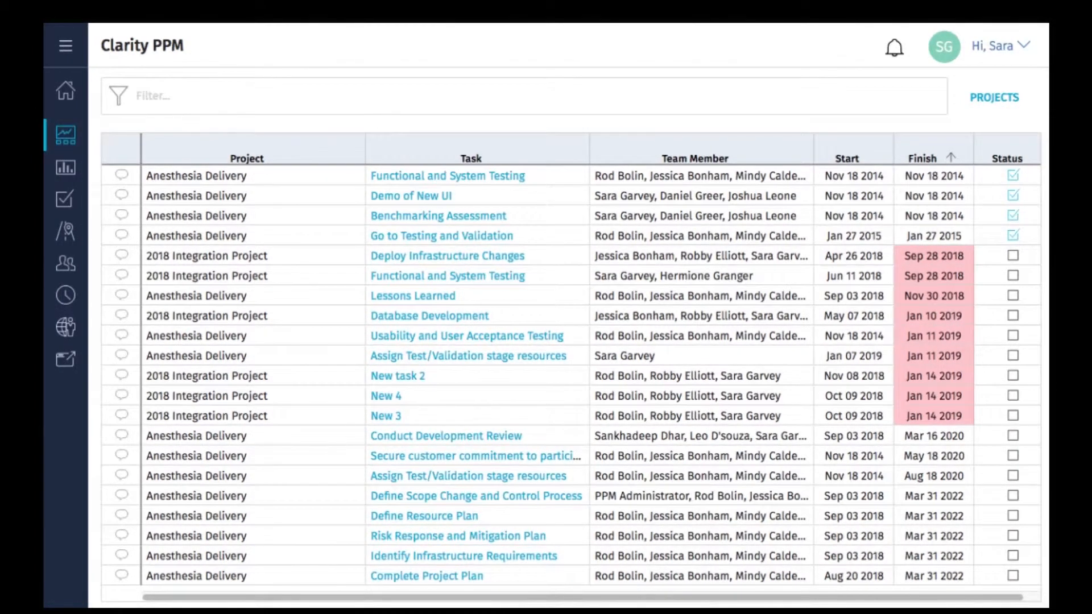
{"action": "mouse_move", "coordinate": [498, 264]}
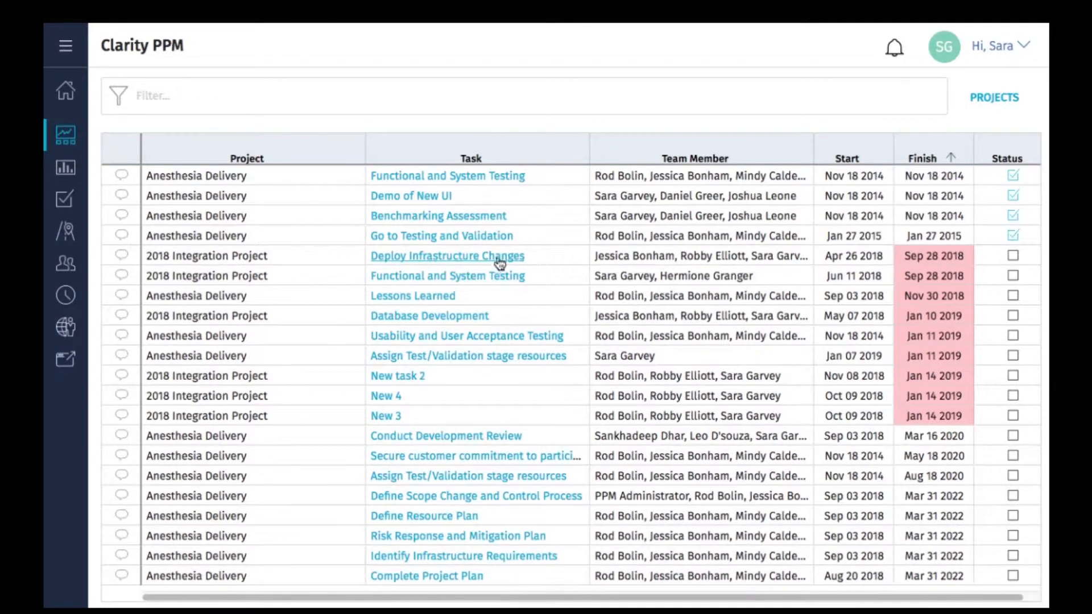
Tick the Status checkbox to complete the Deploy Infrastructure Changes task.
{"action": "left_click", "coordinate": [447, 255]}
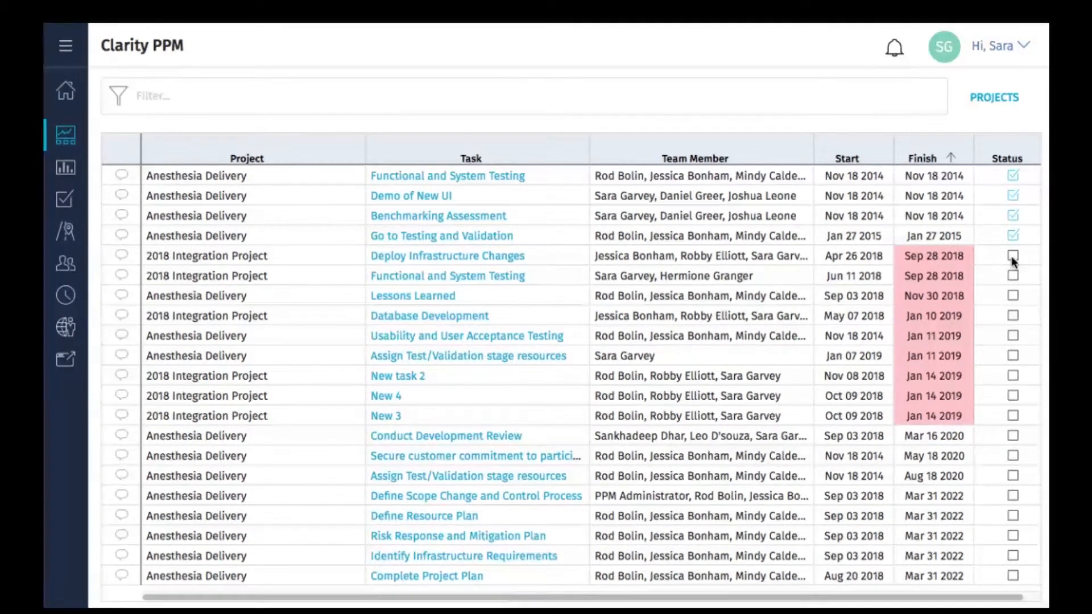
{"action": "left_click", "coordinate": [1012, 255]}
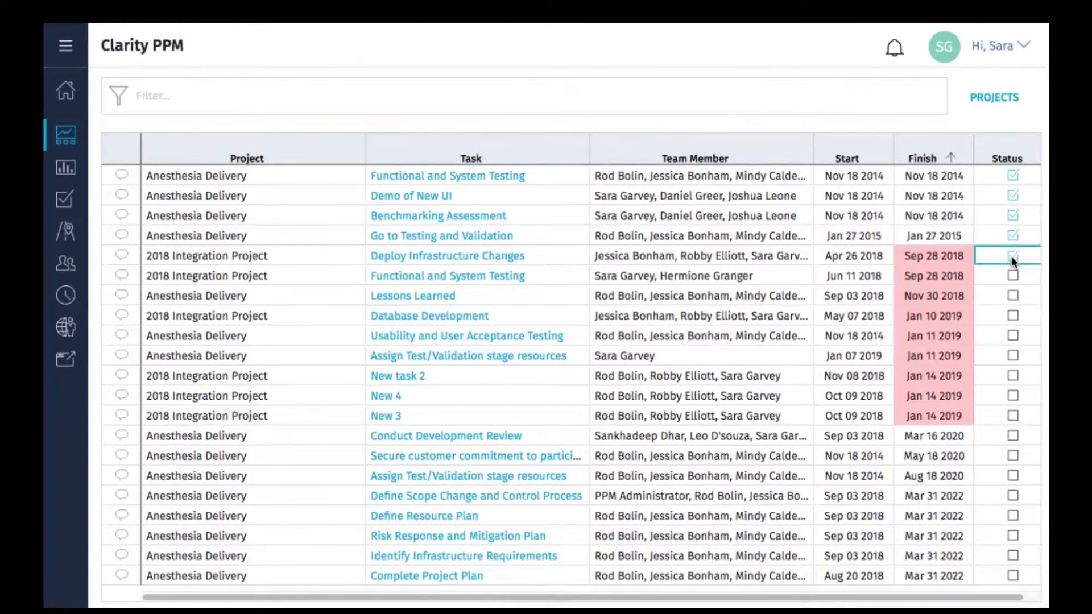
{"action": "left_click", "coordinate": [1012, 255]}
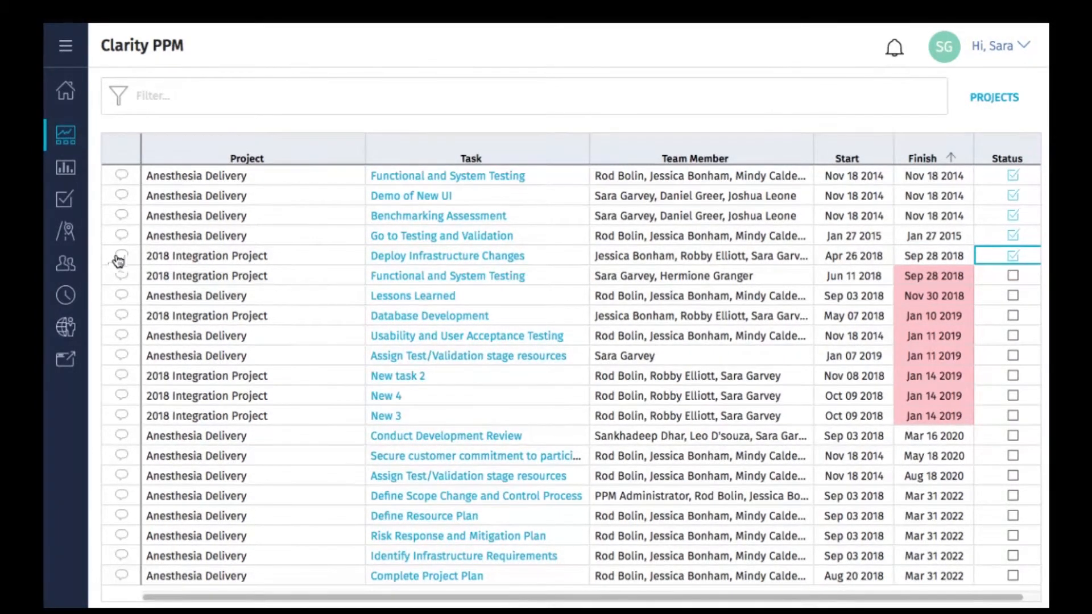
{"action": "left_click", "coordinate": [121, 255]}
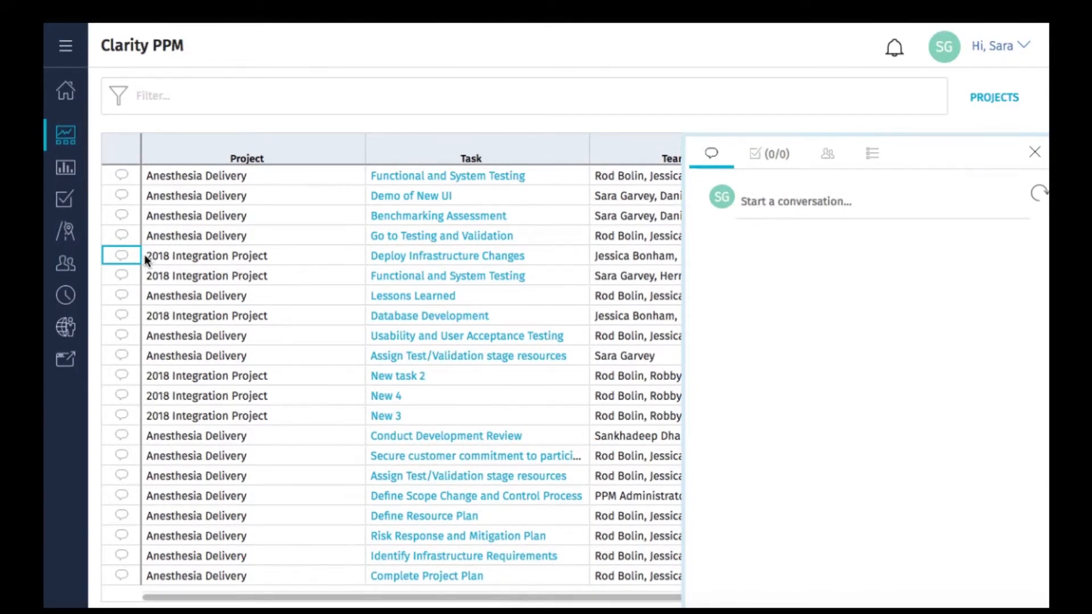
{"action": "mouse_move", "coordinate": [770, 153]}
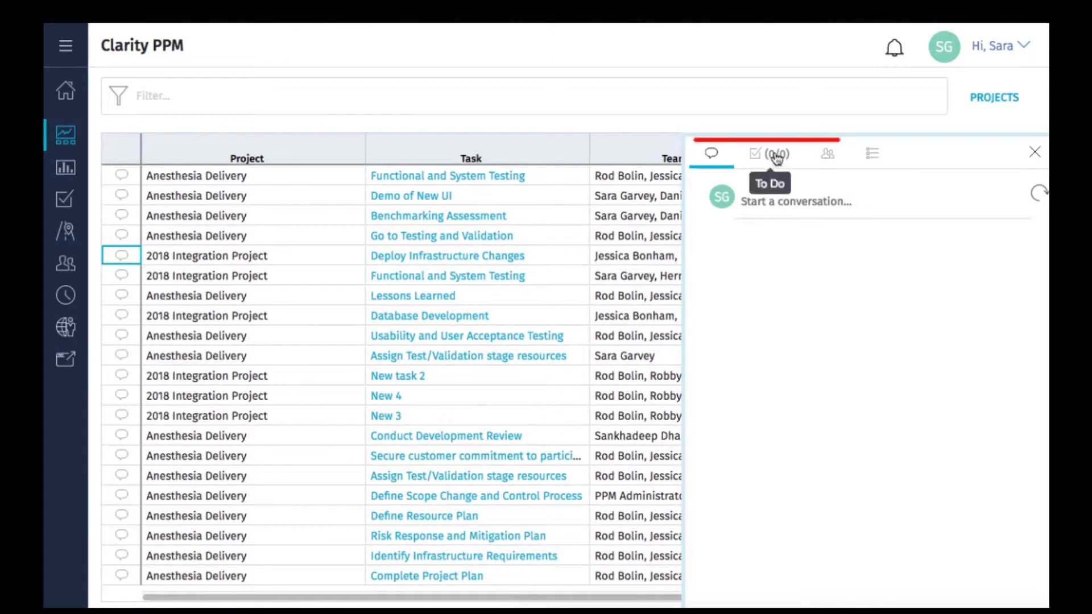
{"action": "left_click", "coordinate": [828, 153]}
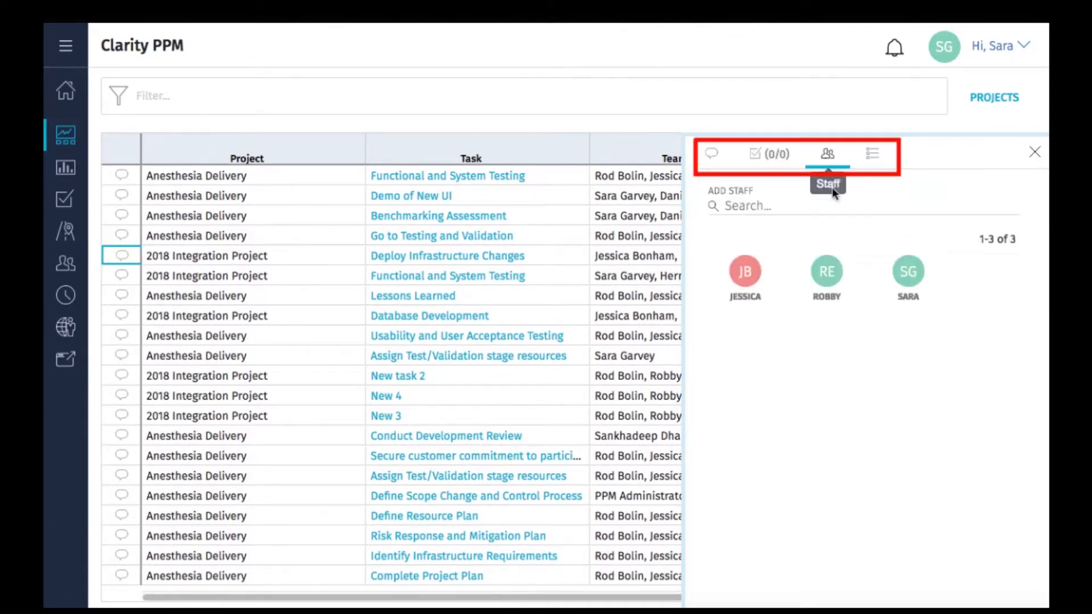
{"action": "left_click", "coordinate": [872, 154]}
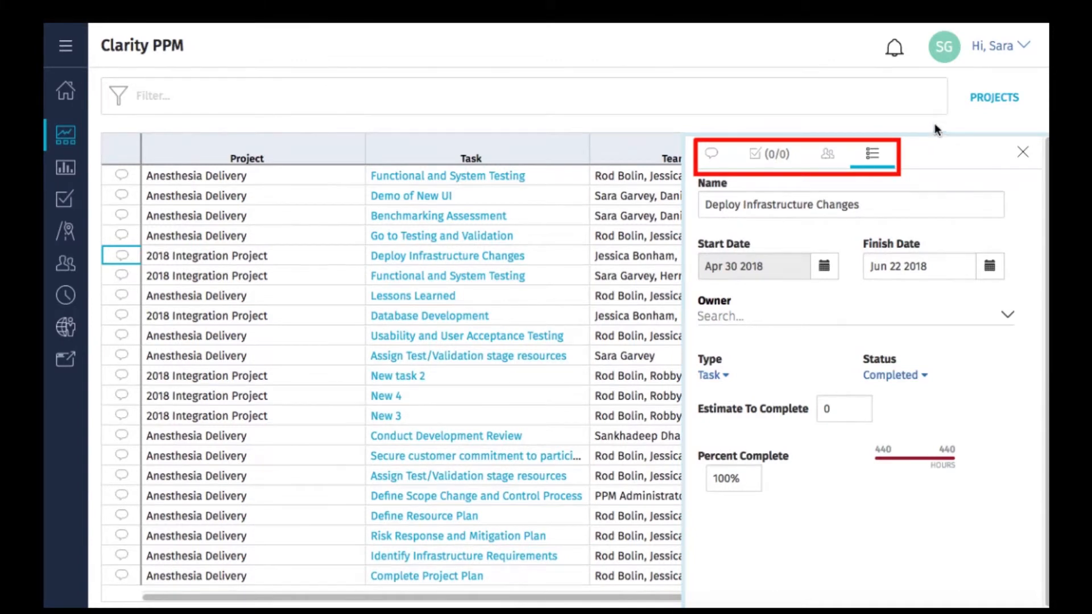
{"action": "left_click", "coordinate": [1022, 151]}
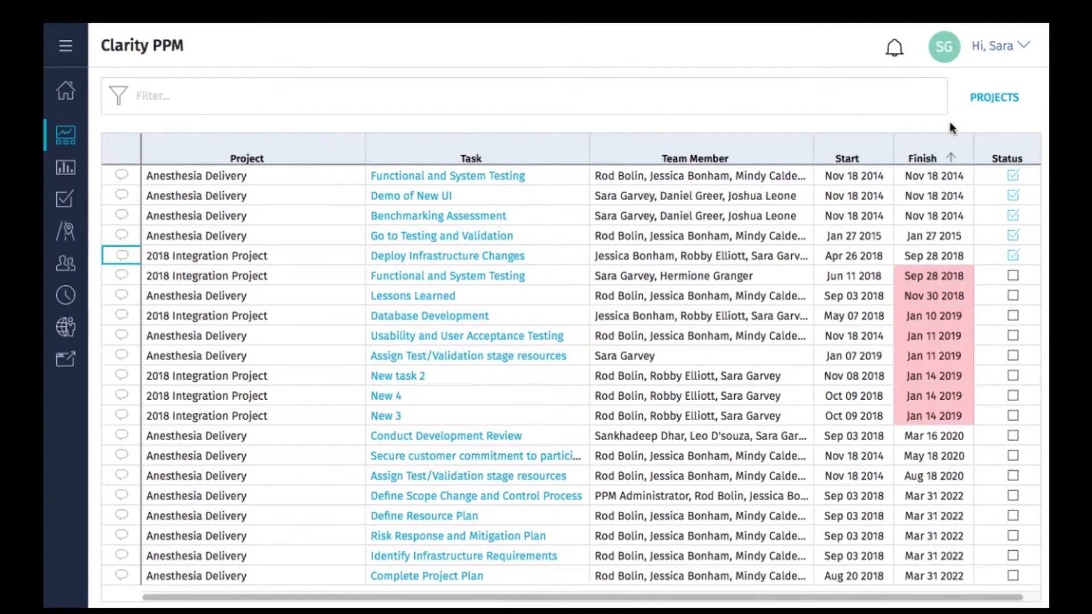
Go from My Tasks back to the Projects page, which shows no projects available.
{"action": "left_click", "coordinate": [994, 97]}
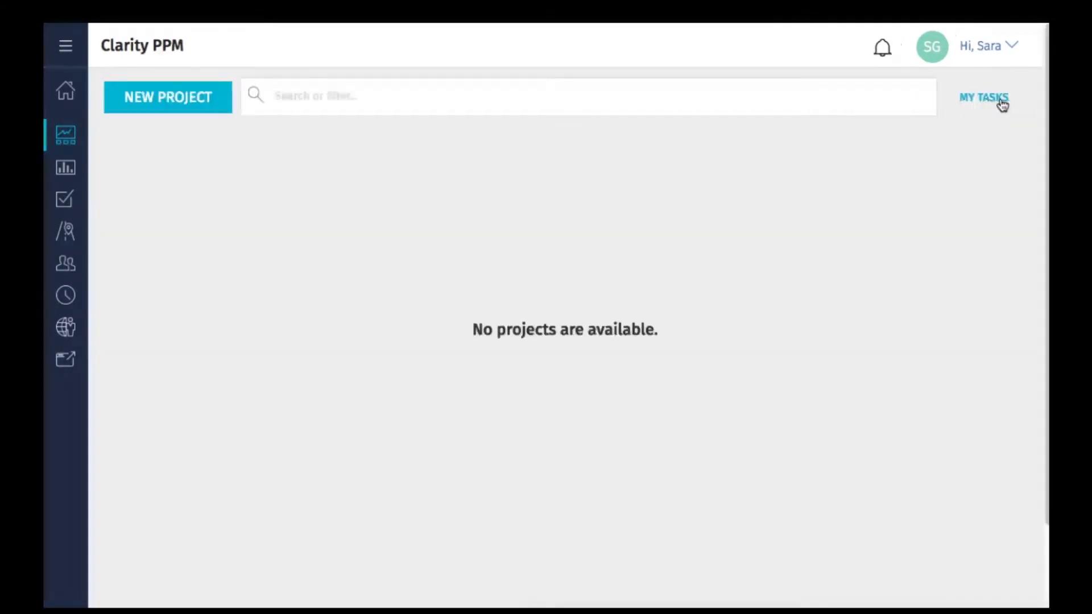